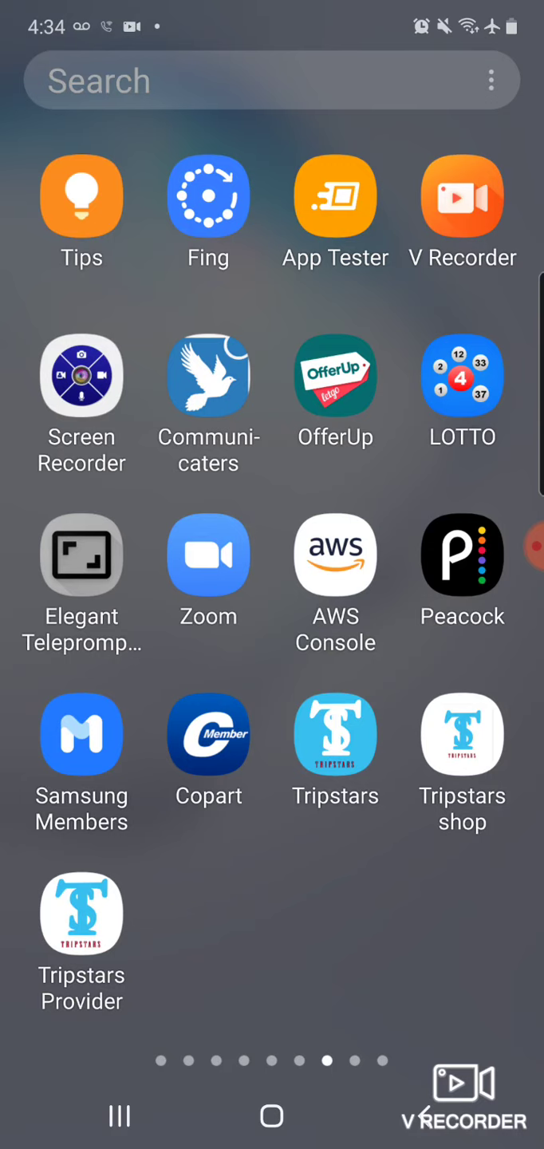
left_click(335, 734)
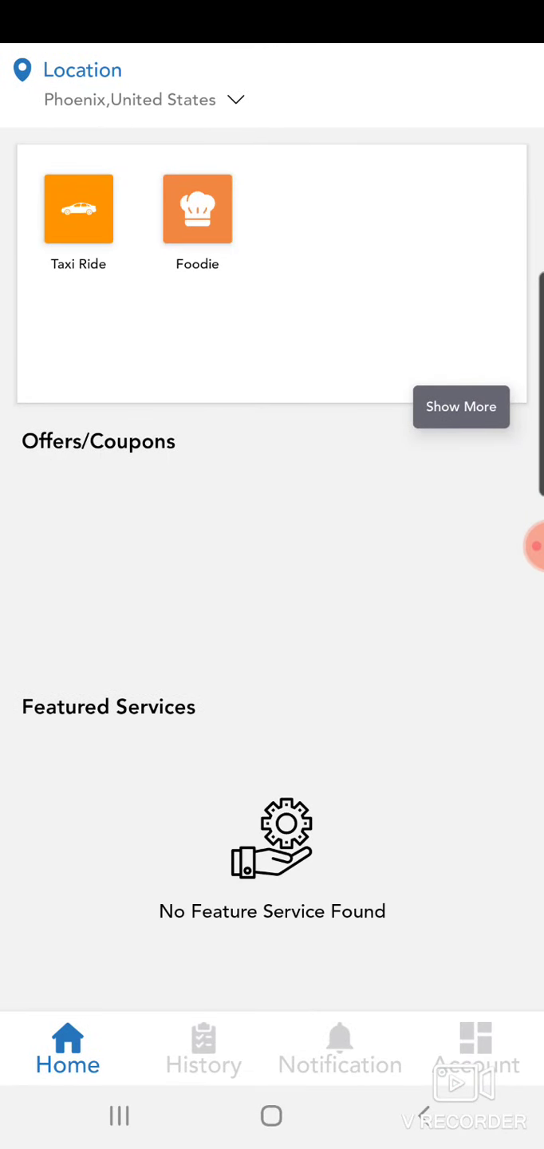
left_click(78, 208)
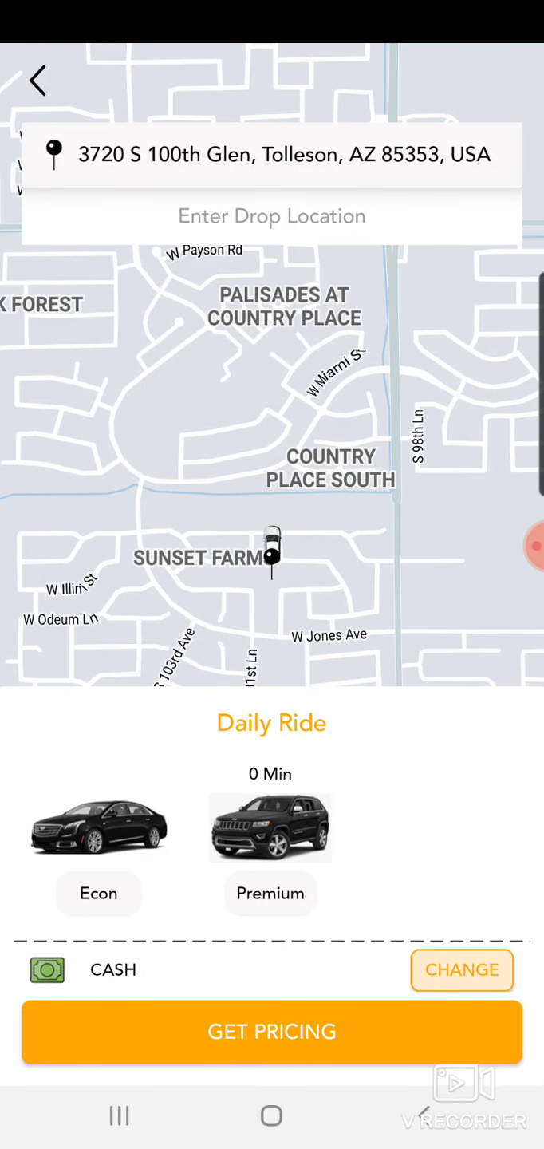
Step: Set the drop location and request an Econ ride now at the $10.58 estimated fare
left_click(98, 893)
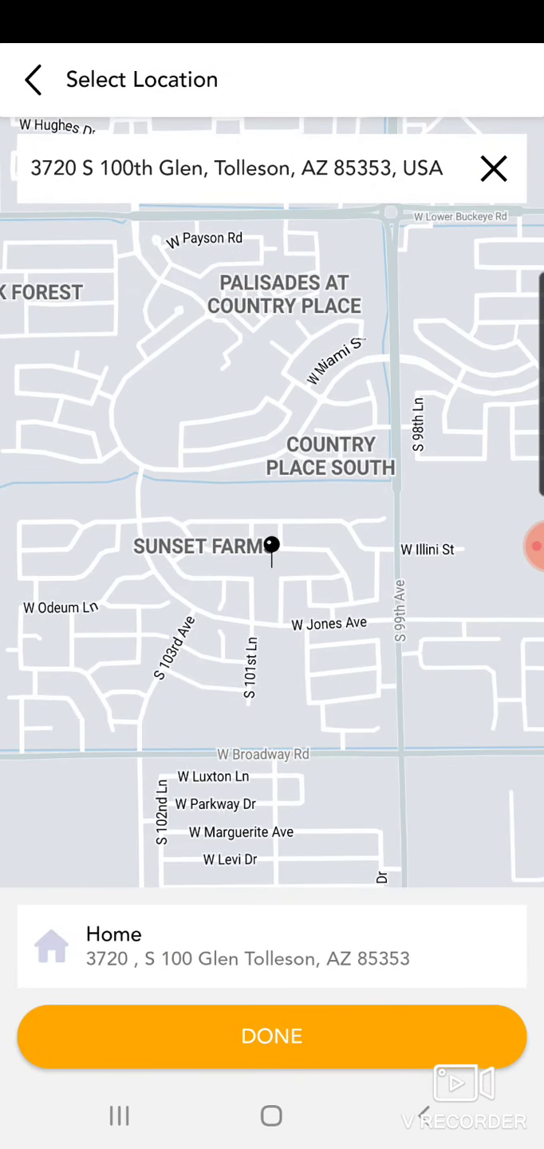
left_click(271, 1036)
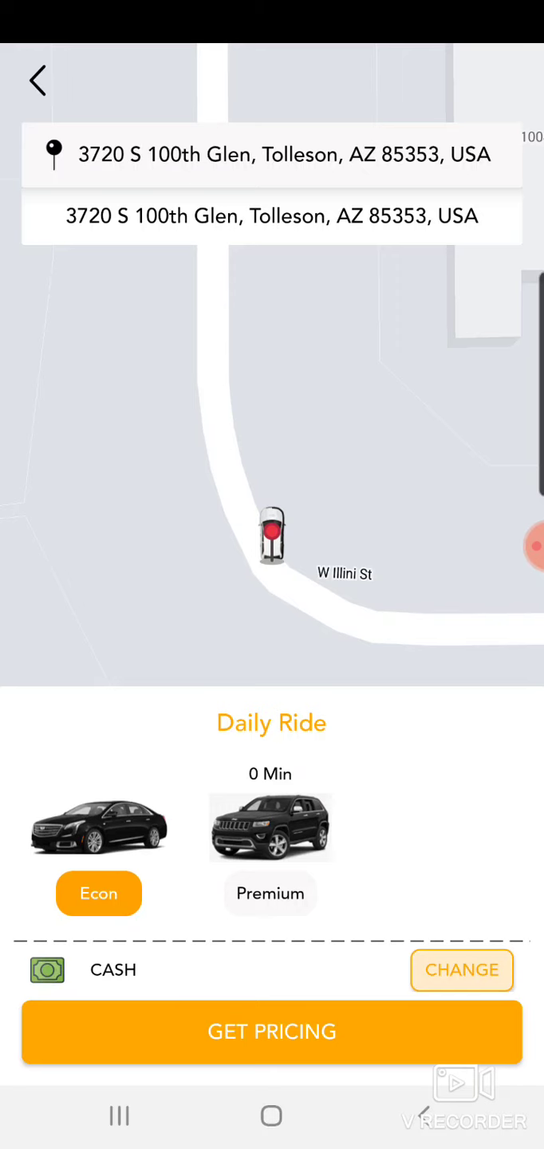
left_click(272, 1031)
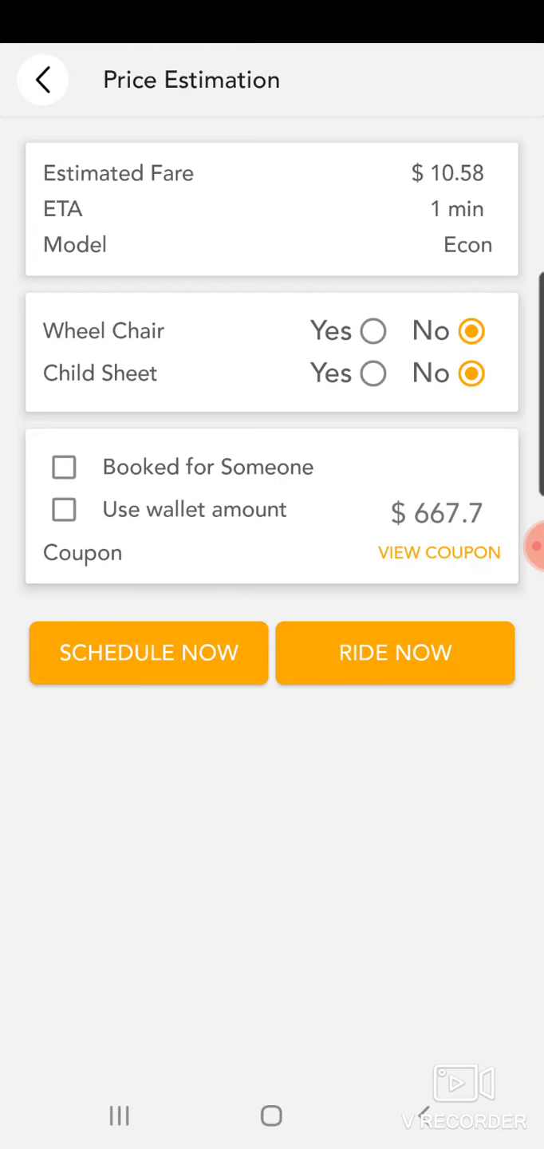
left_click(395, 654)
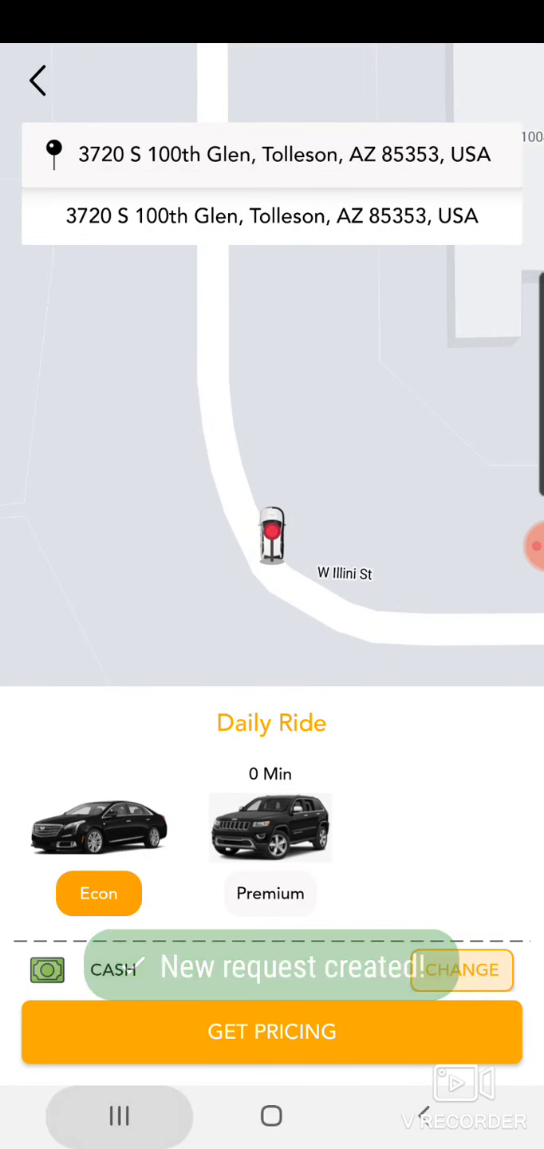
left_click(38, 80)
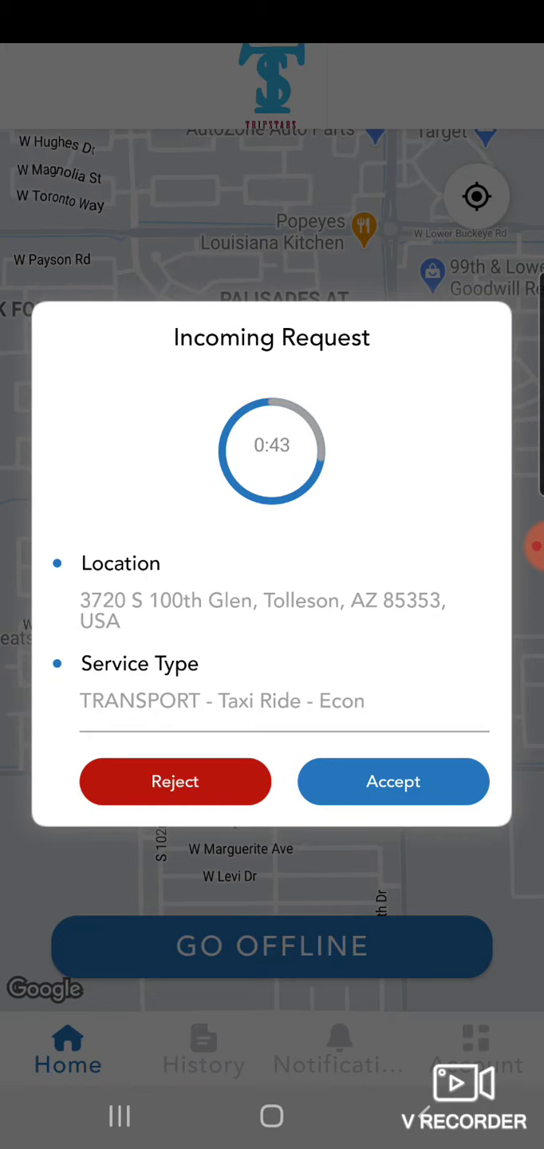
Step: Reject the incoming Econ ride request and open the provider's My Account menu
left_click(174, 781)
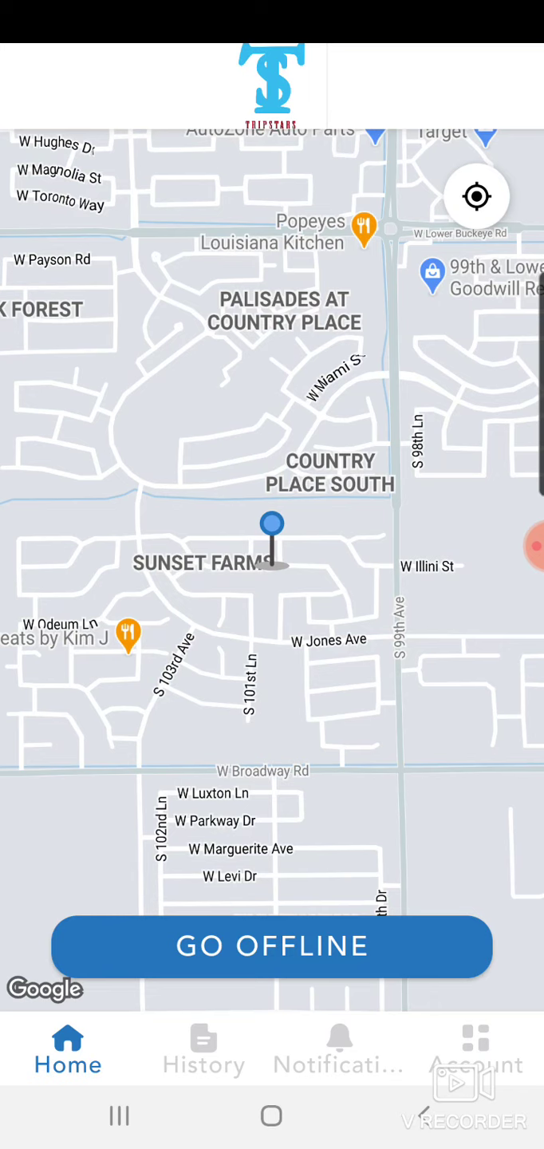
left_click(475, 1048)
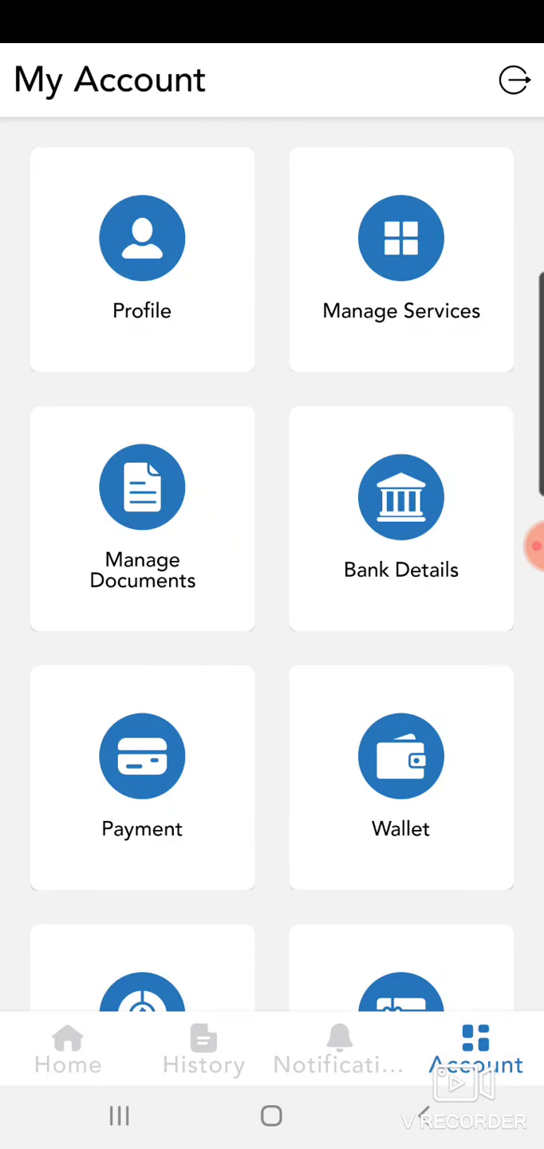